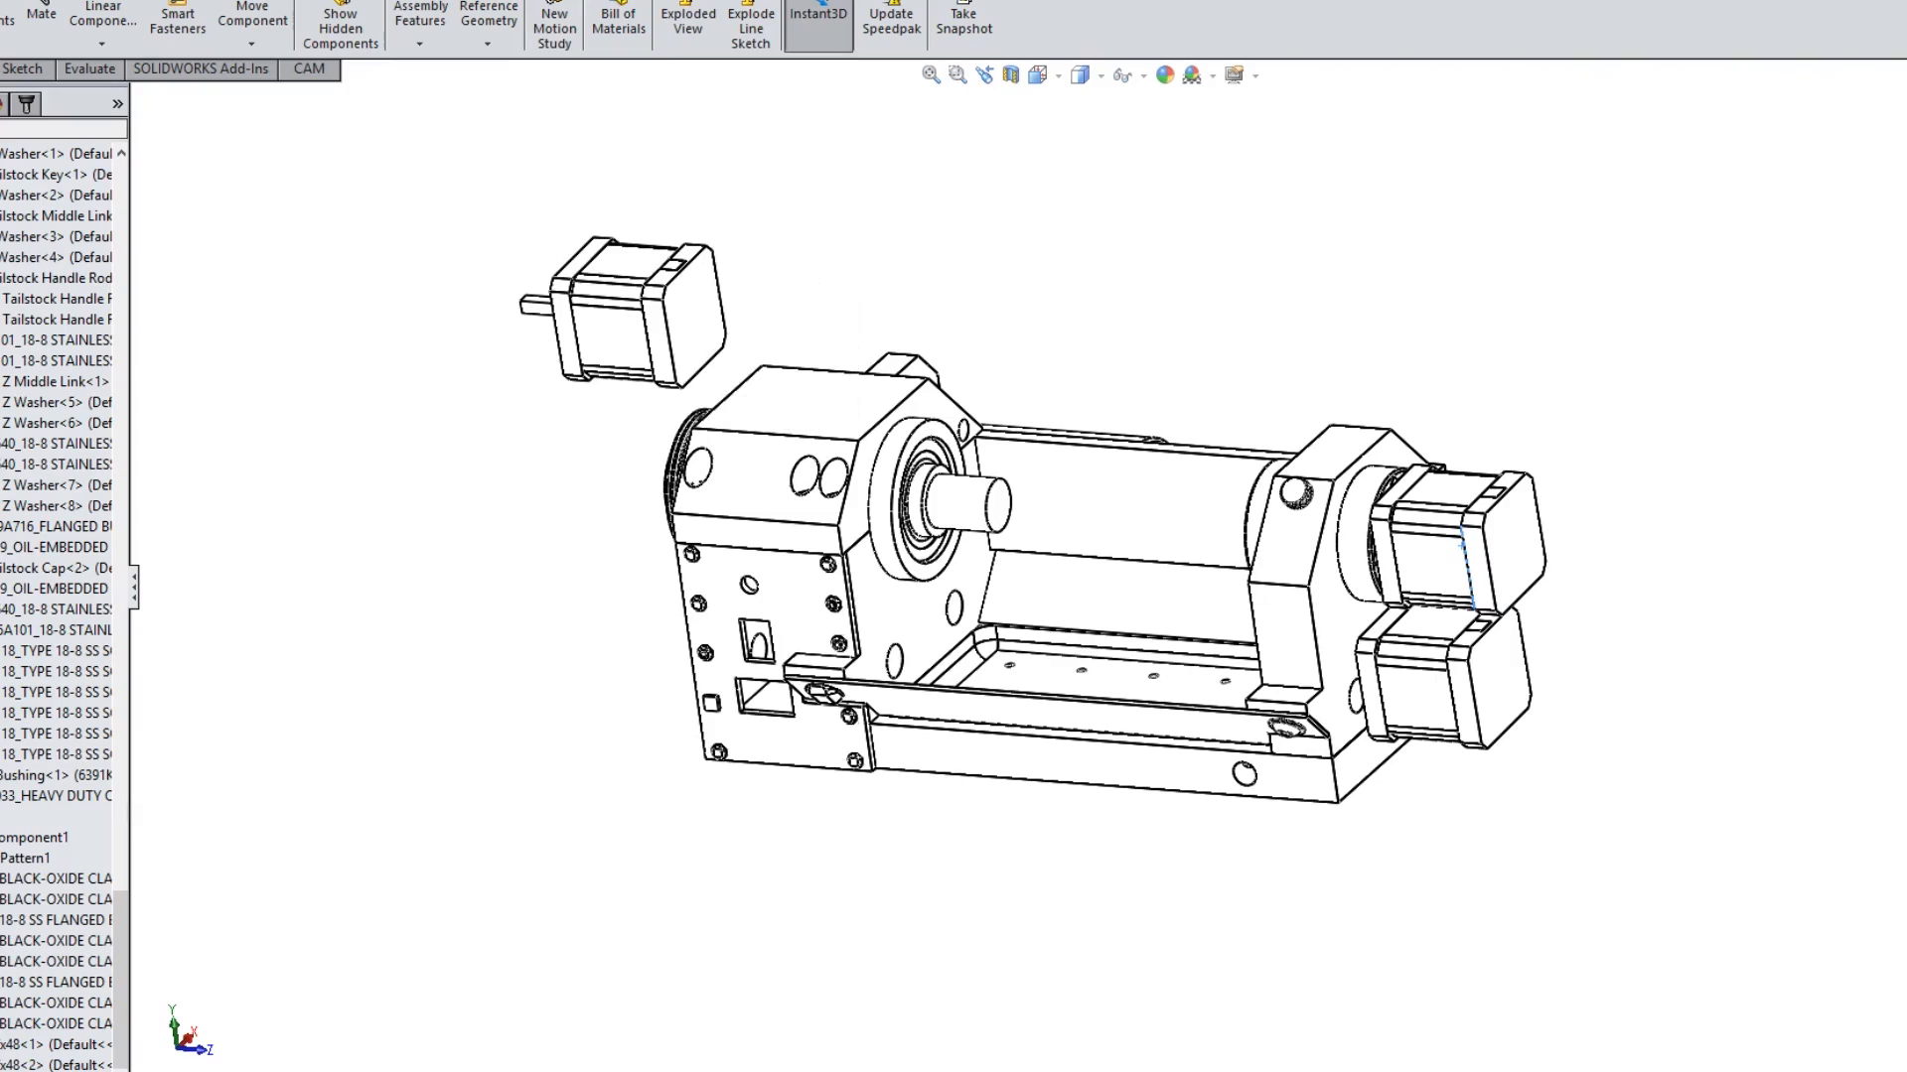
Select the upper stepper motor at the right end of the lathe assembly.
{"action": "left_click", "coordinate": [1446, 552]}
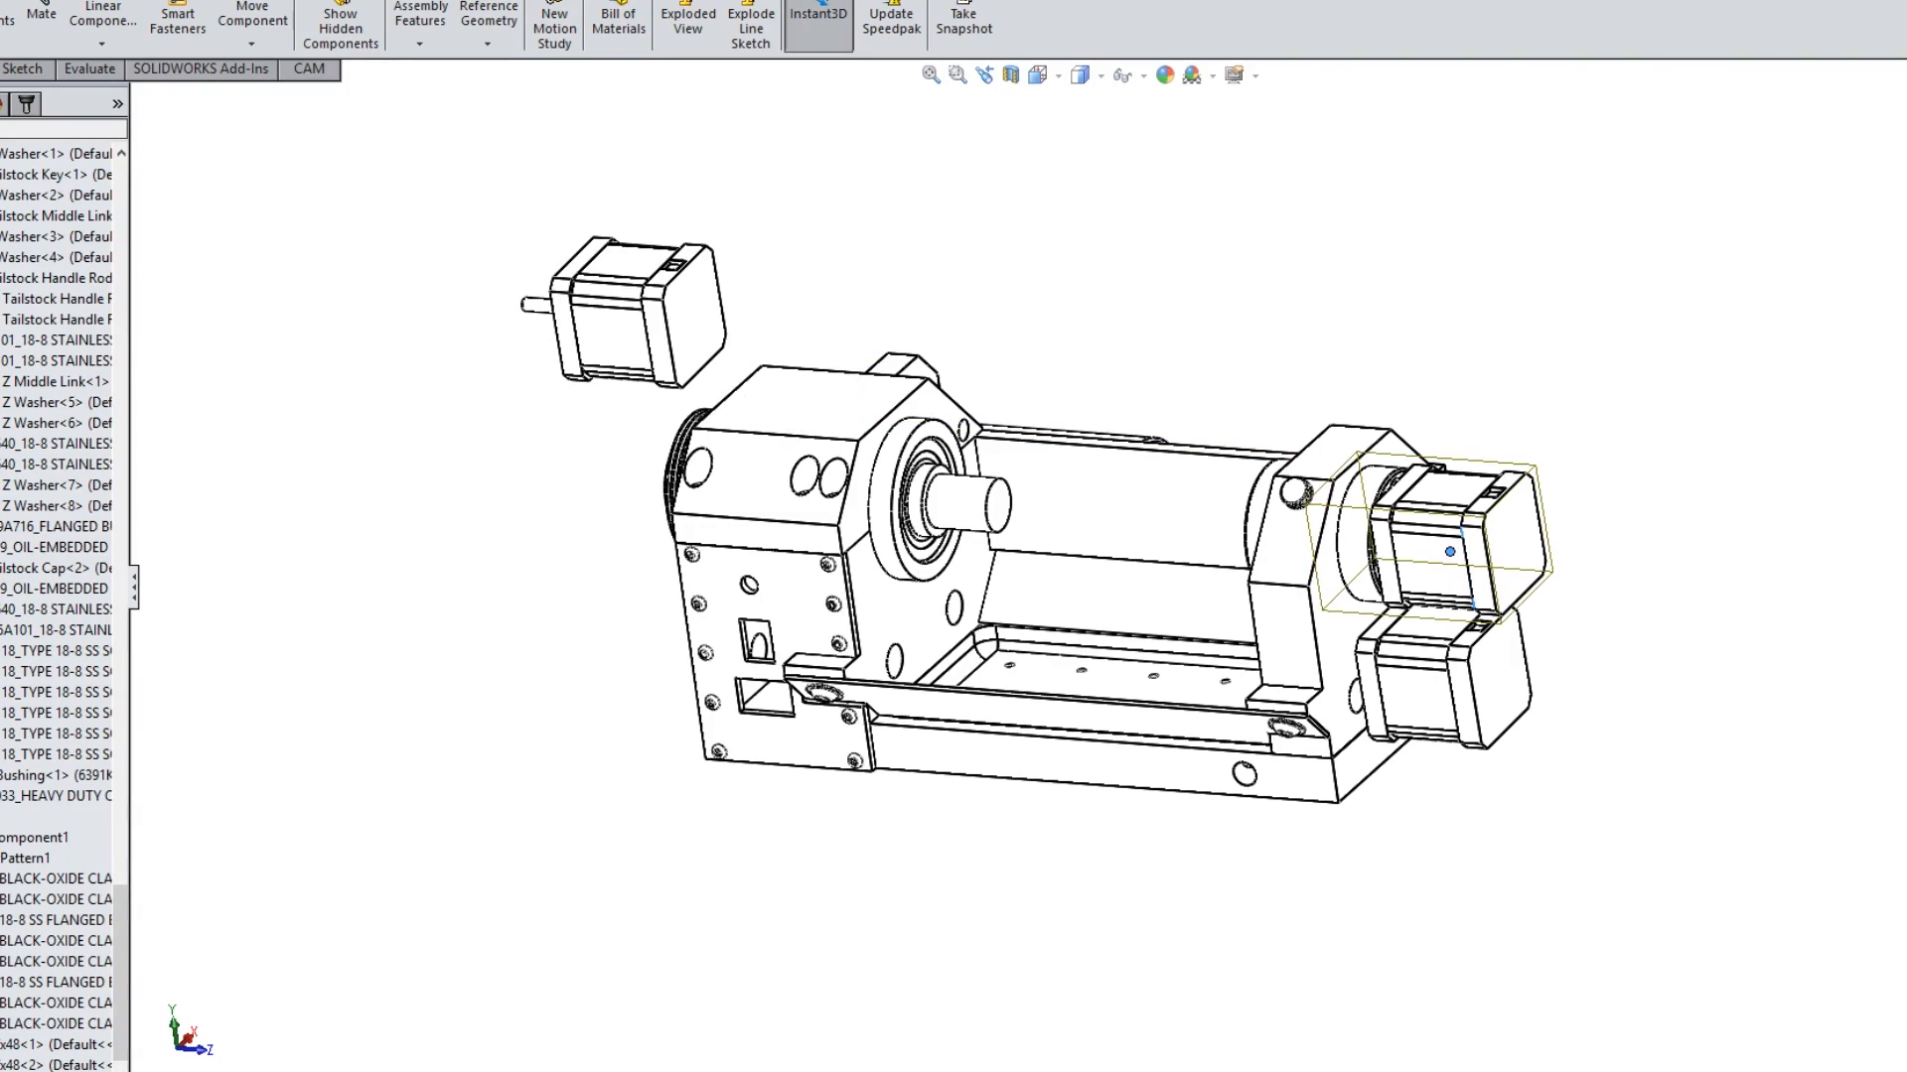